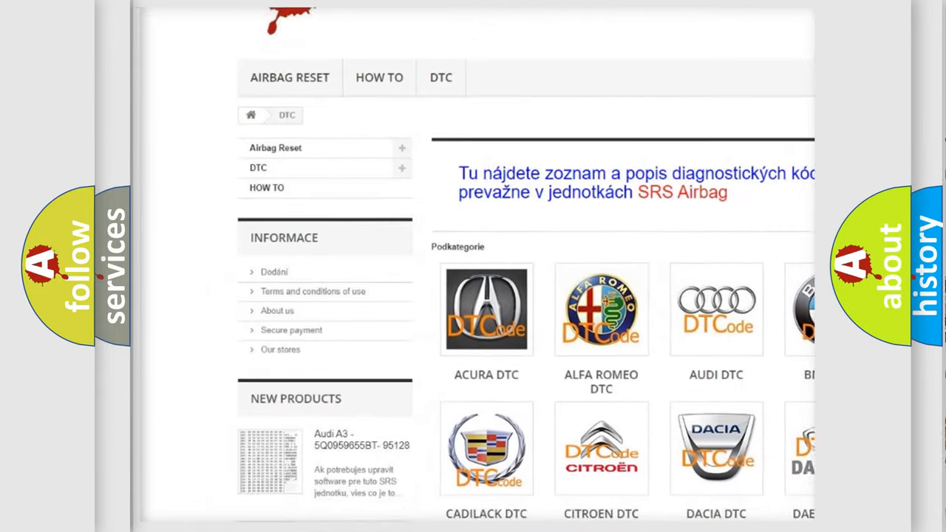
scroll(down, 3)
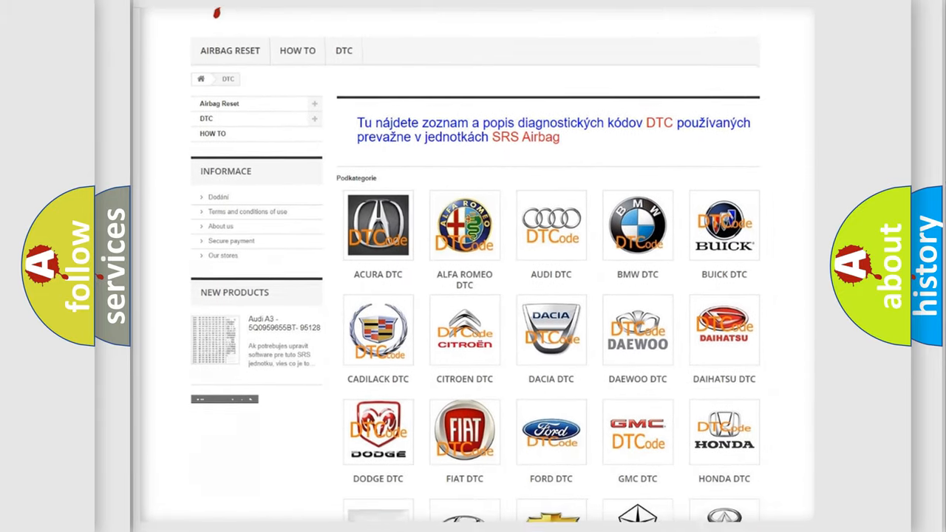
scroll(down, 3)
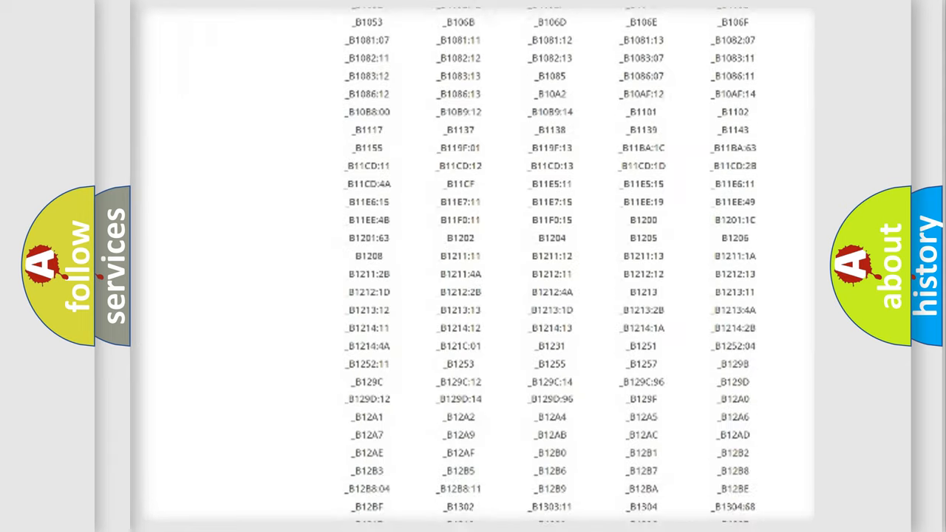
scroll(down, 3)
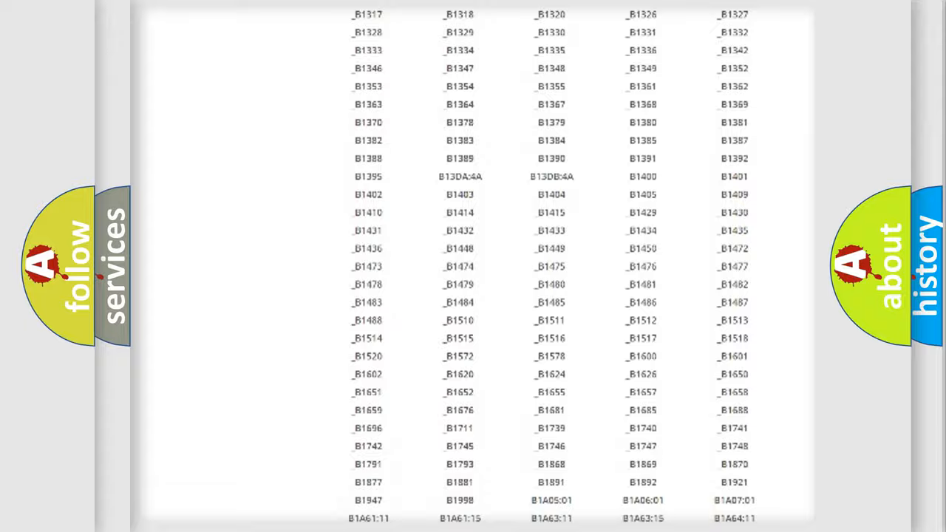
scroll(up, 3)
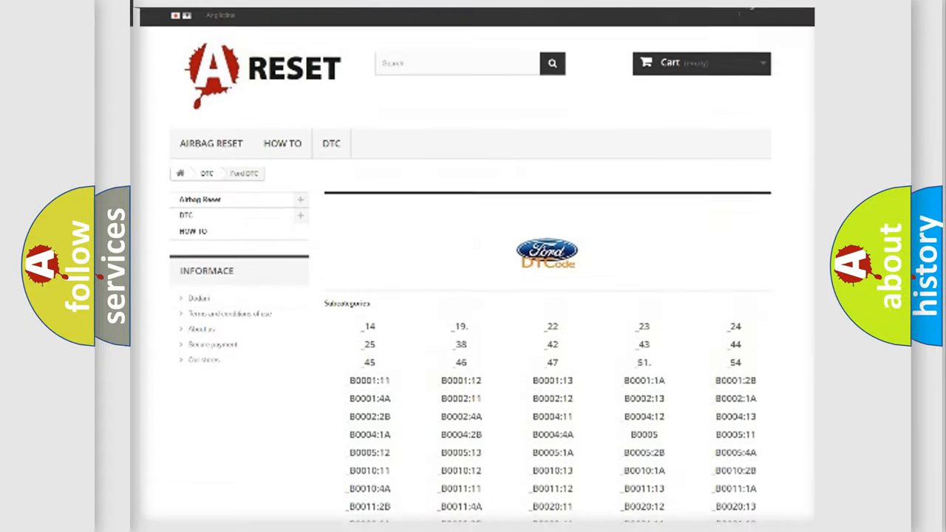